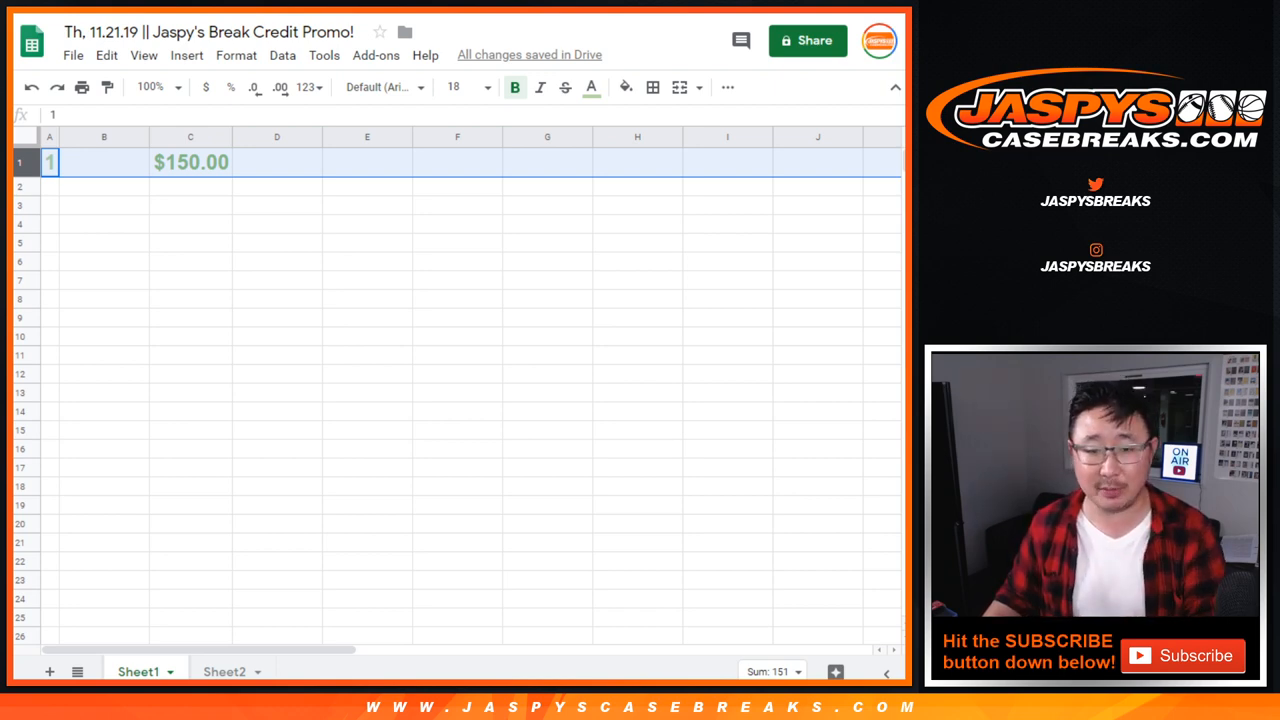
Step: Switch to Sheet2 to view the entrant names with their golf and fantasy annotations
{"action": "left_click", "coordinate": [223, 671]}
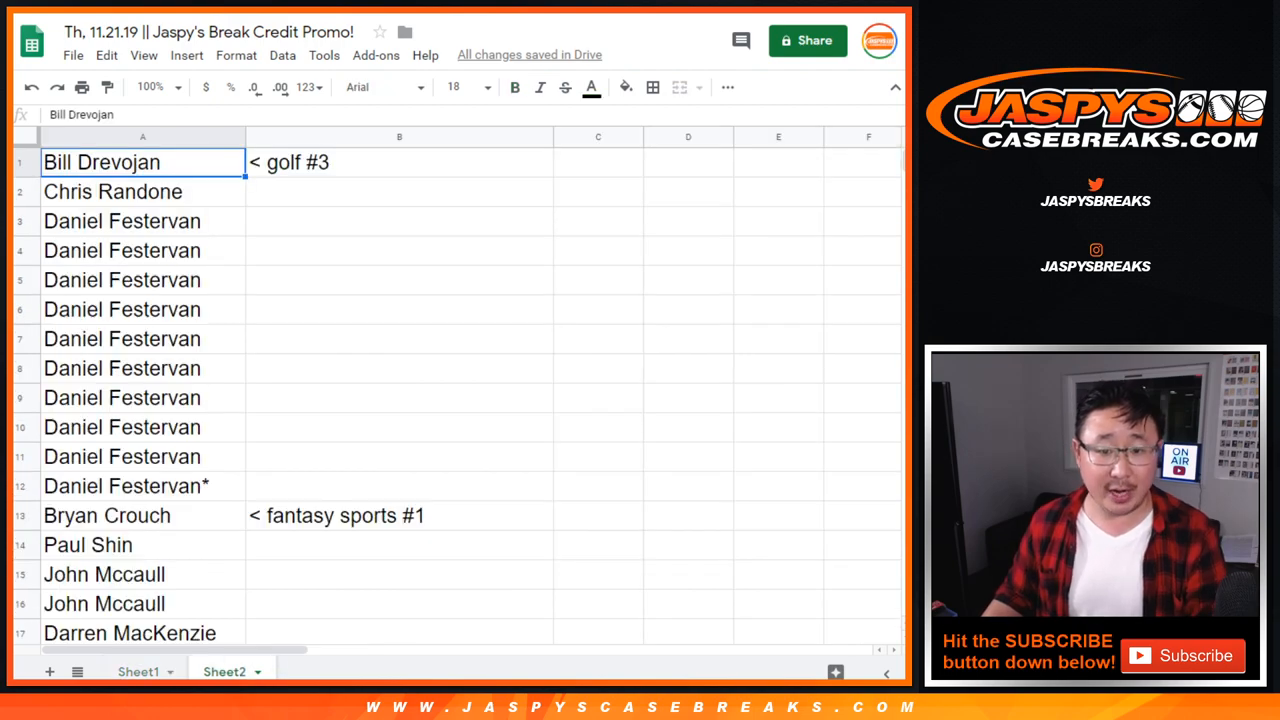
{"action": "scroll", "scroll_direction": "down", "scroll_amount": 3}
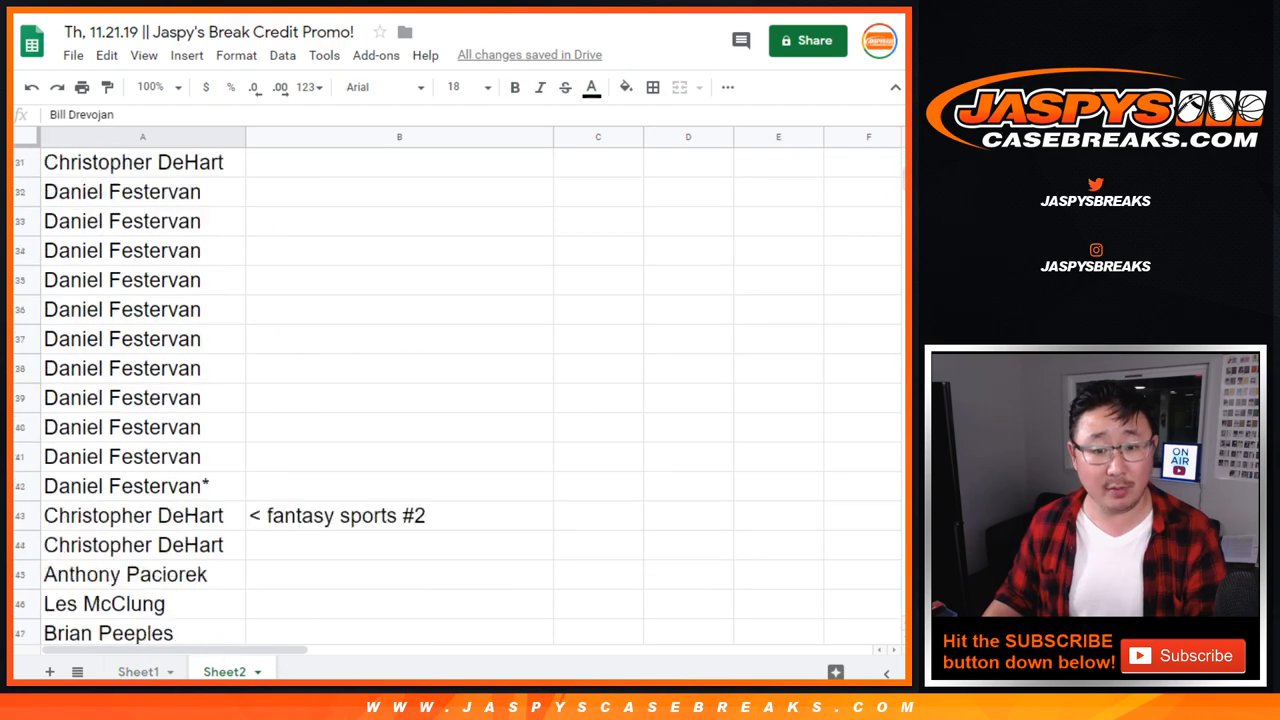
{"action": "scroll", "scroll_direction": "down", "scroll_amount": 3}
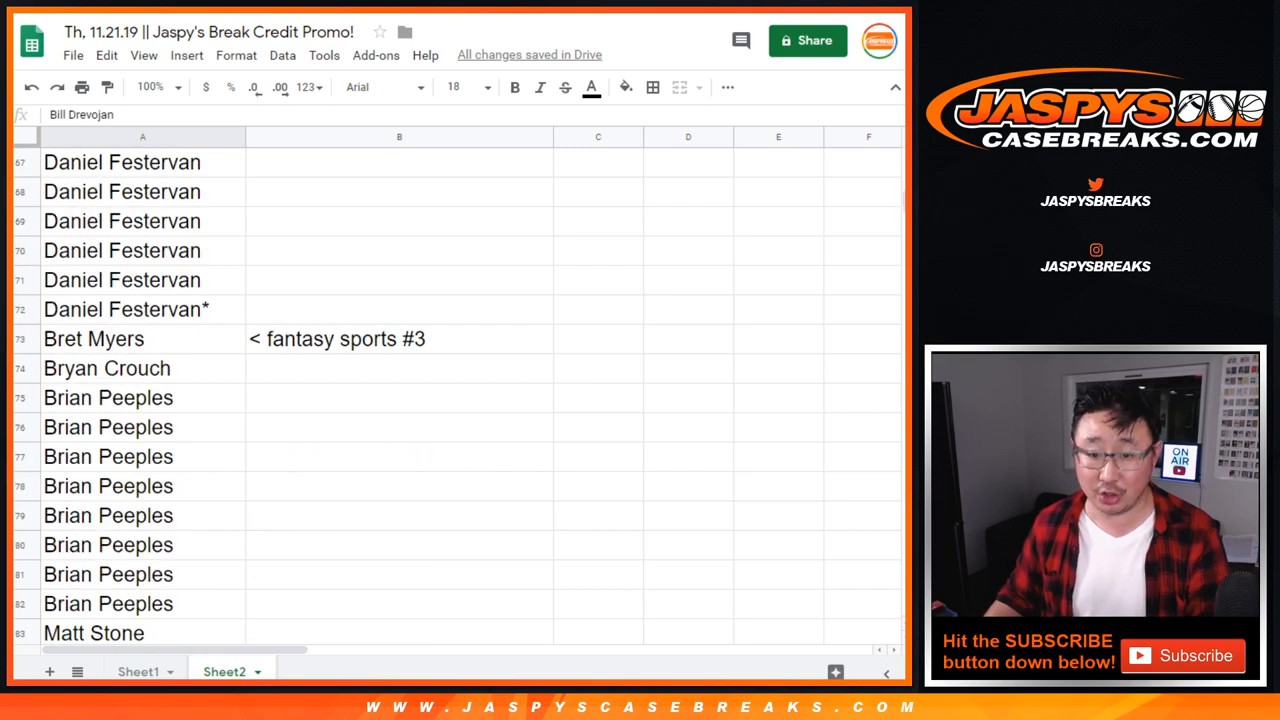
{"action": "scroll", "scroll_direction": "down", "scroll_amount": 3}
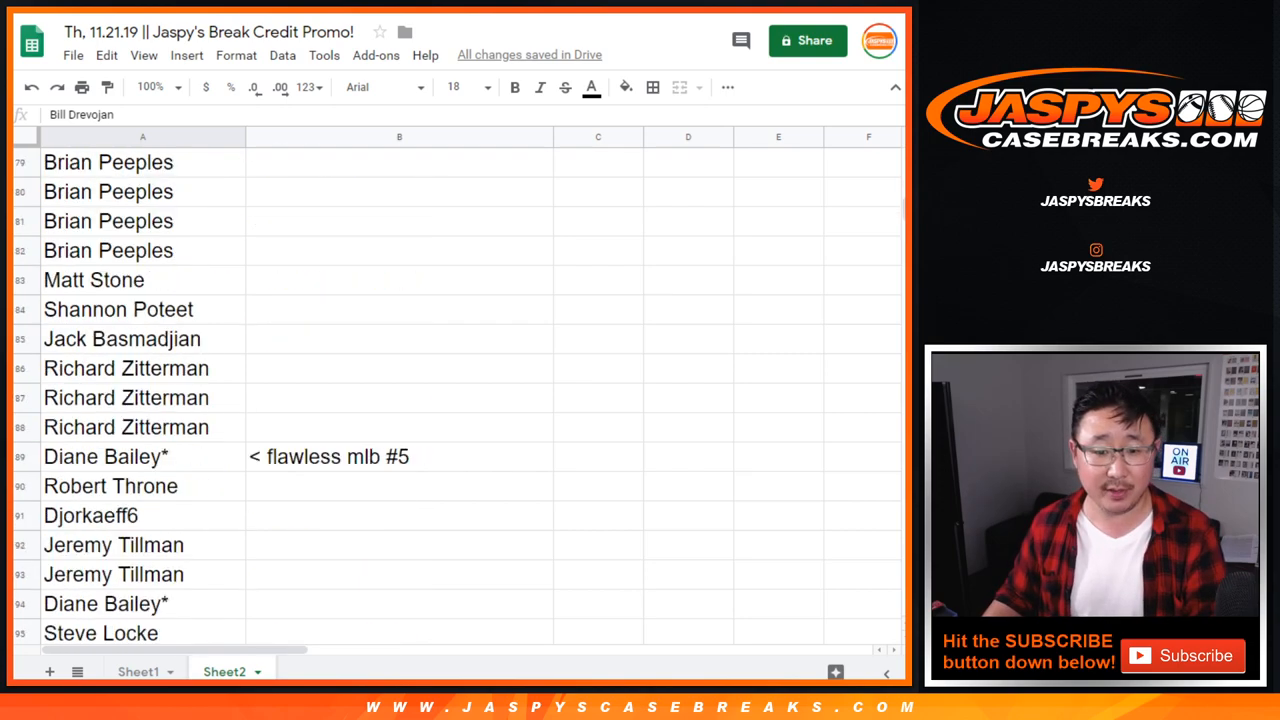
{"action": "scroll", "scroll_direction": "down", "scroll_amount": 3}
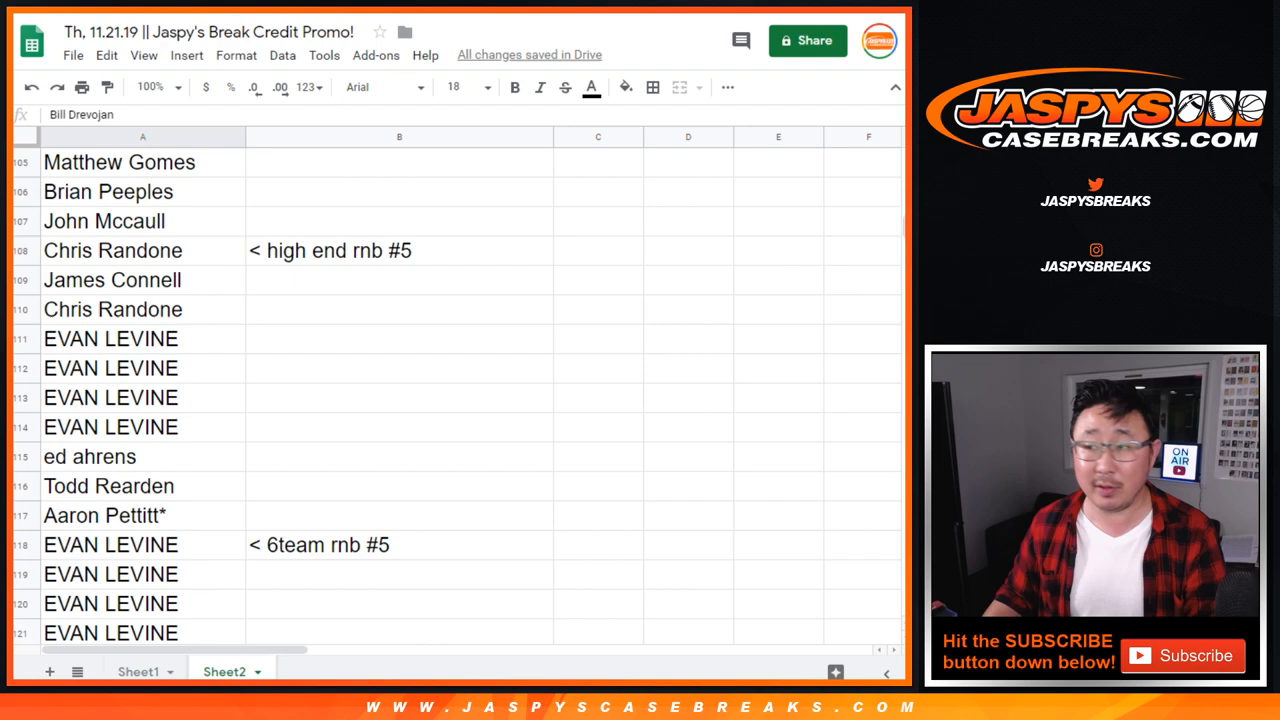
{"action": "scroll", "scroll_direction": "down", "scroll_amount": 3}
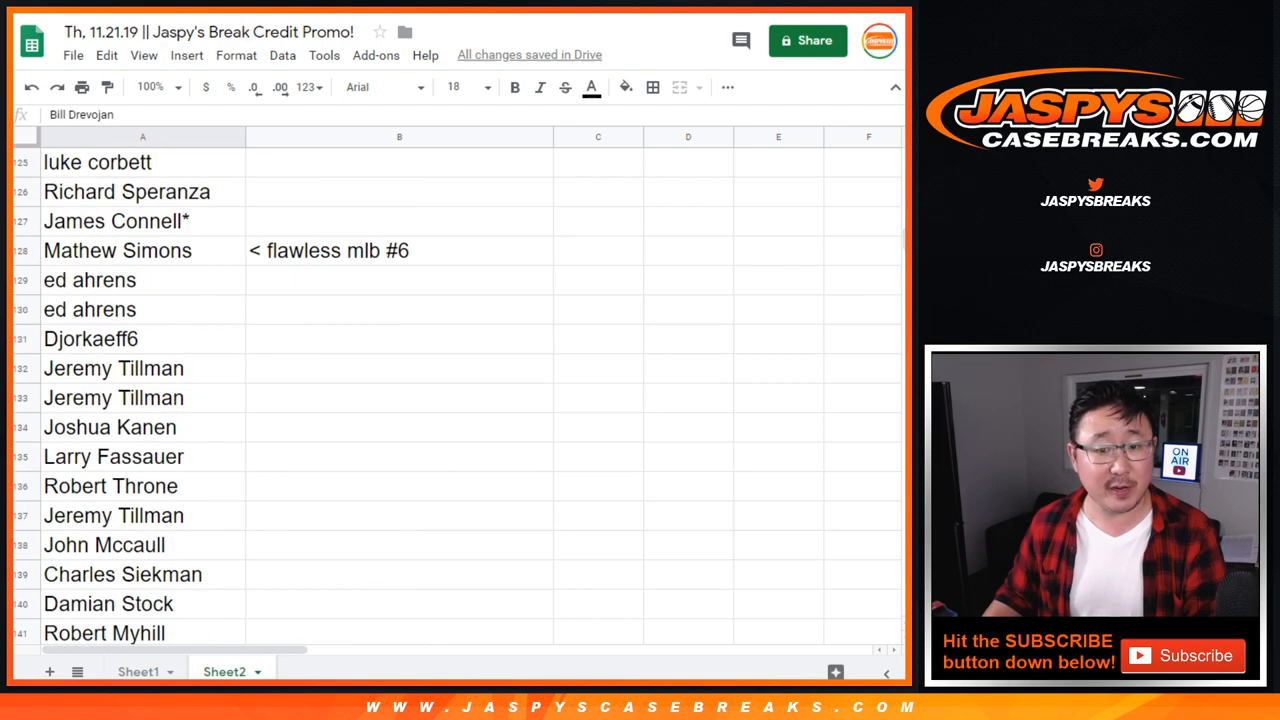
{"action": "scroll", "scroll_direction": "down", "scroll_amount": 3}
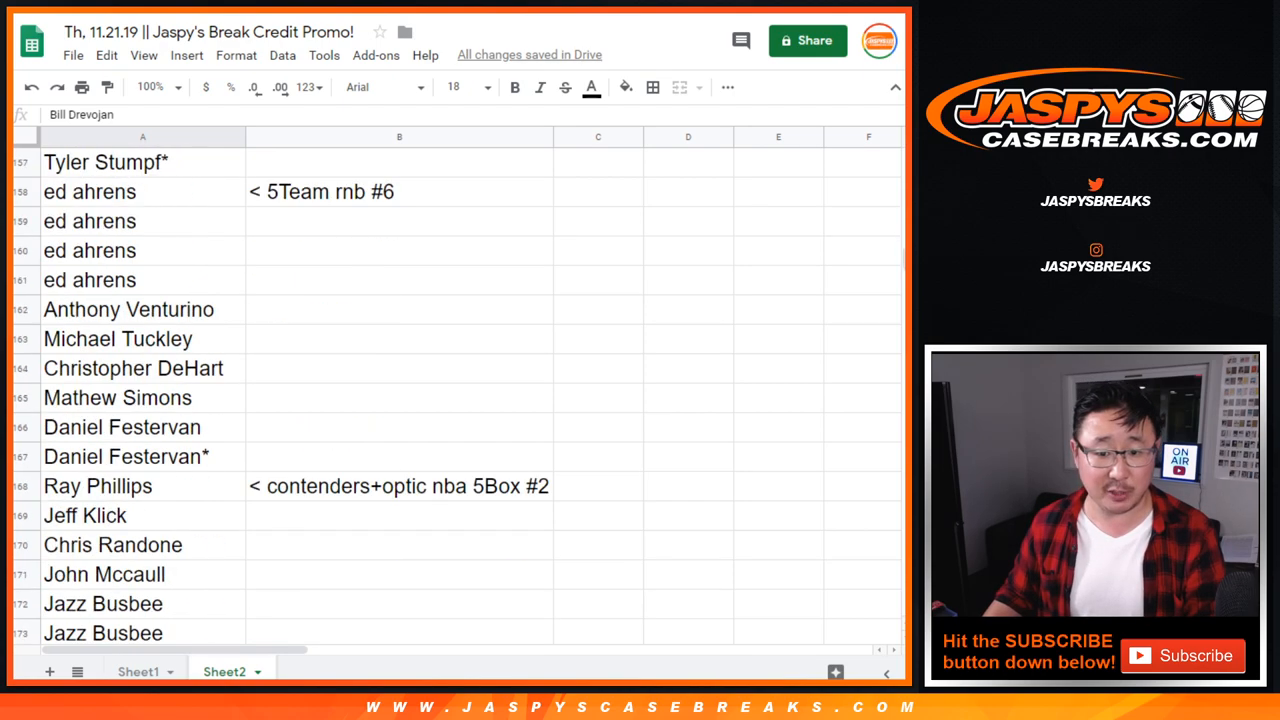
{"action": "scroll", "scroll_direction": "down", "scroll_amount": 3}
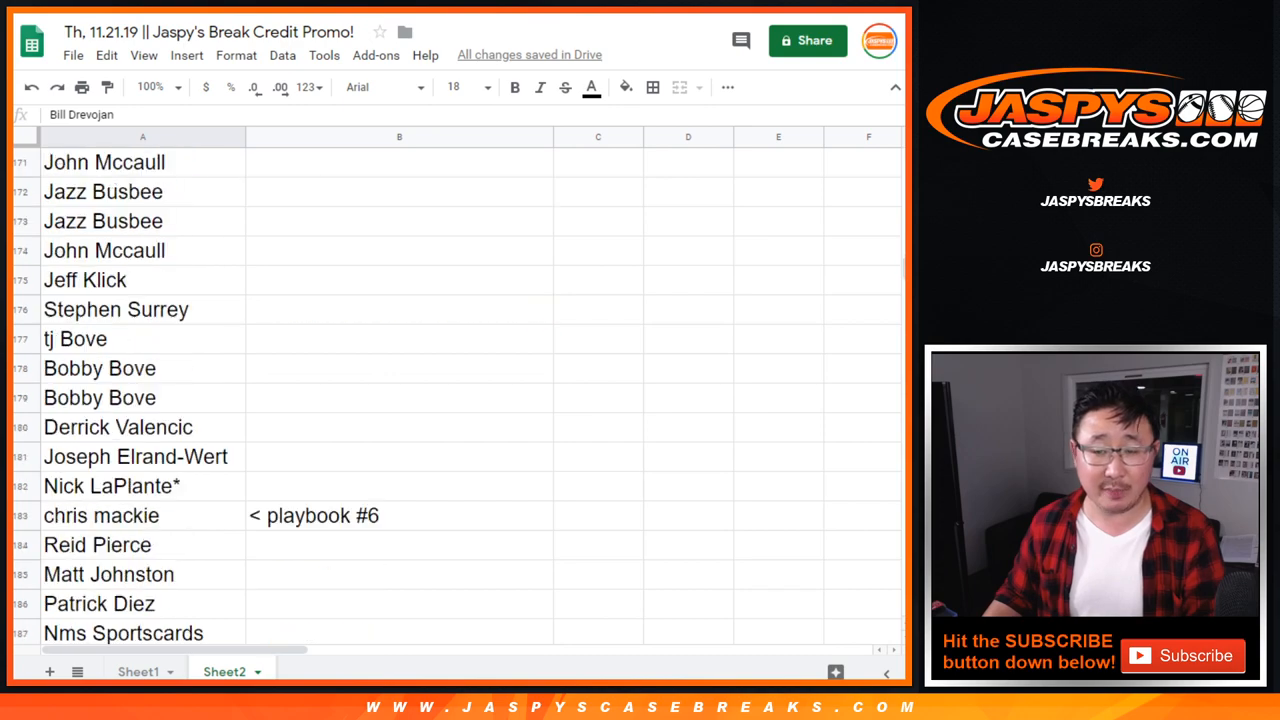
{"action": "scroll", "scroll_direction": "down", "scroll_amount": 3}
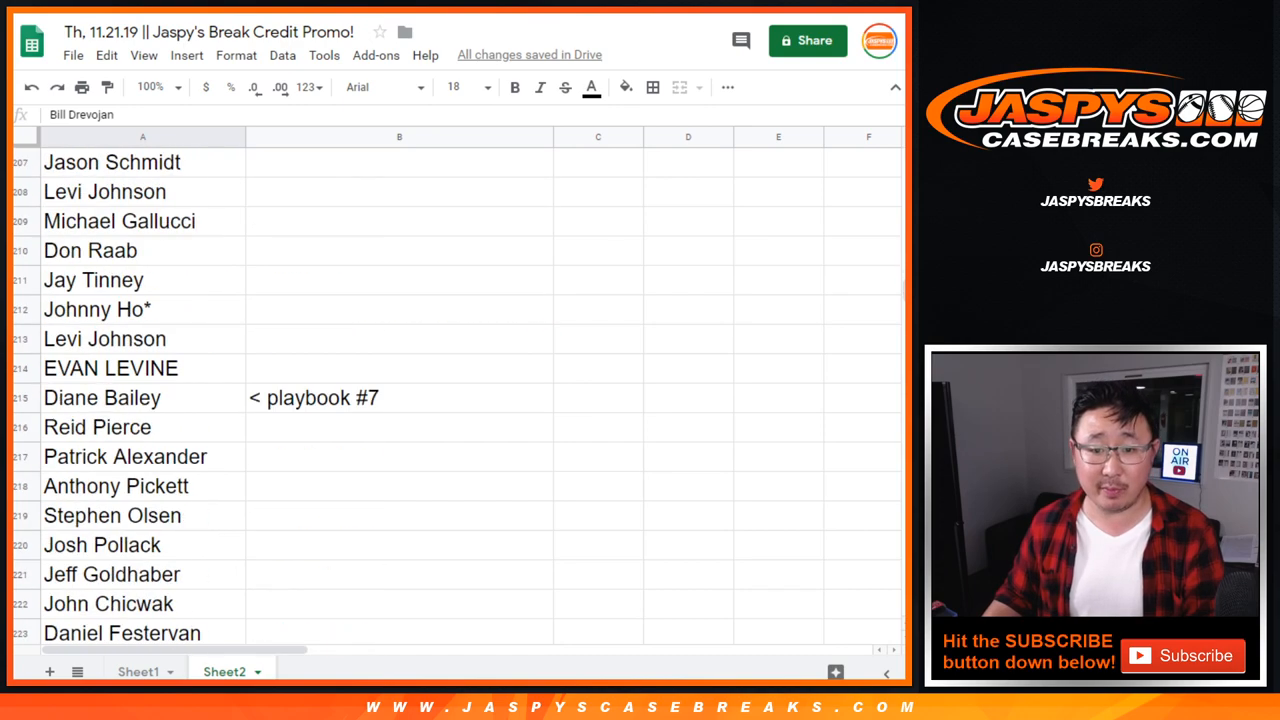
{"action": "scroll", "scroll_direction": "down", "scroll_amount": 3}
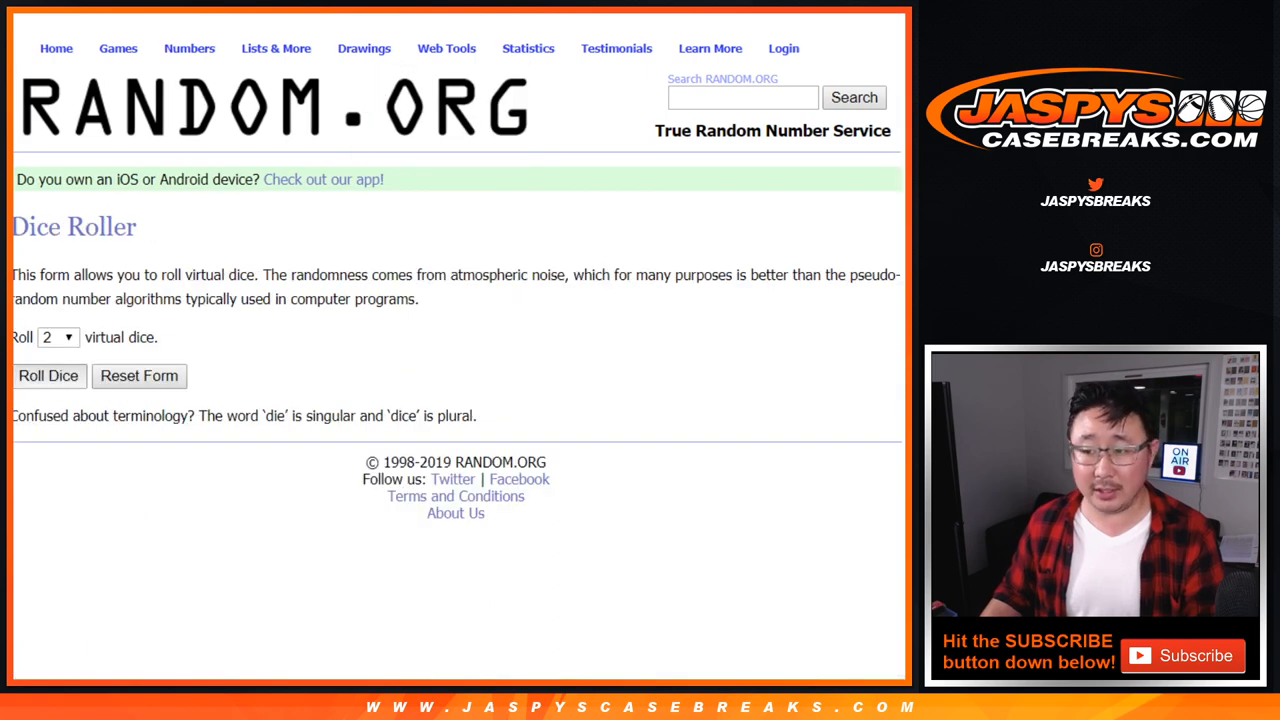
Step: Randomize the 246-name entrant list a second time on RANDOM.ORG
{"action": "left_click", "coordinate": [48, 376]}
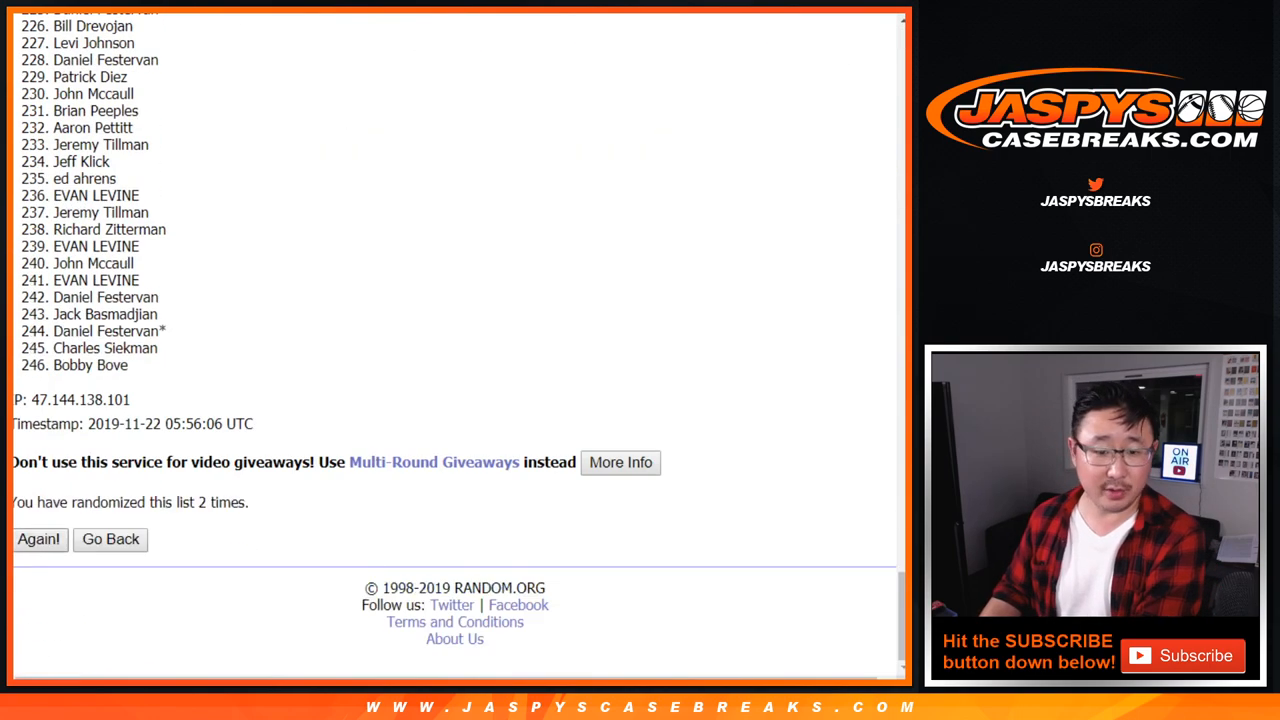
Step: Re-randomize the list to reach 4 randomizations and review the order back to the top
{"action": "left_click", "coordinate": [38, 539]}
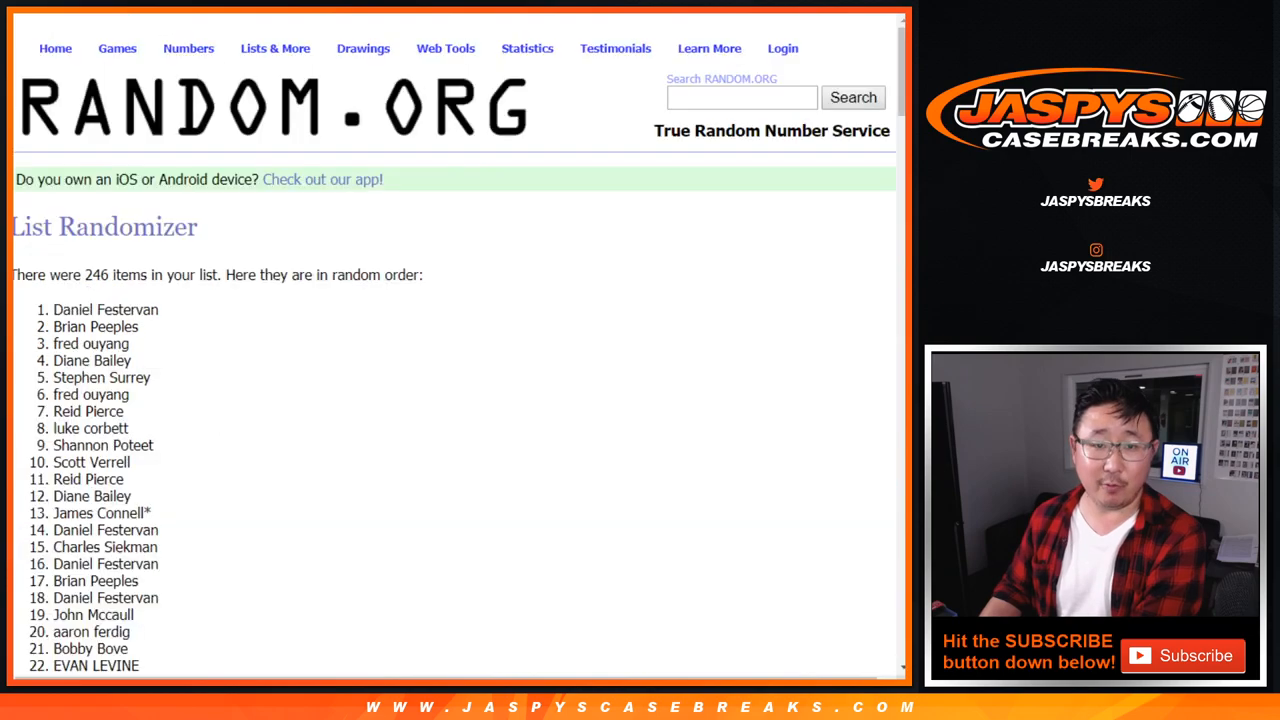
{"action": "scroll", "scroll_direction": "down", "scroll_amount": 3}
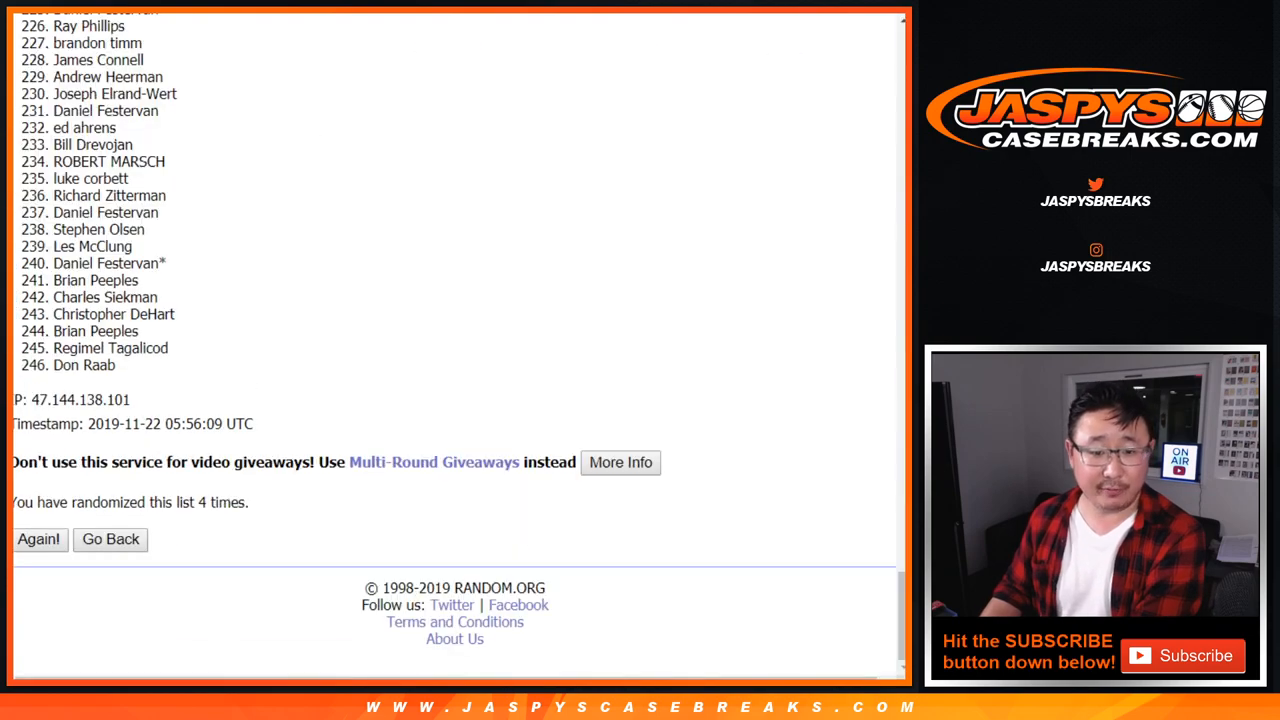
{"action": "scroll", "scroll_direction": "up", "scroll_amount": 3}
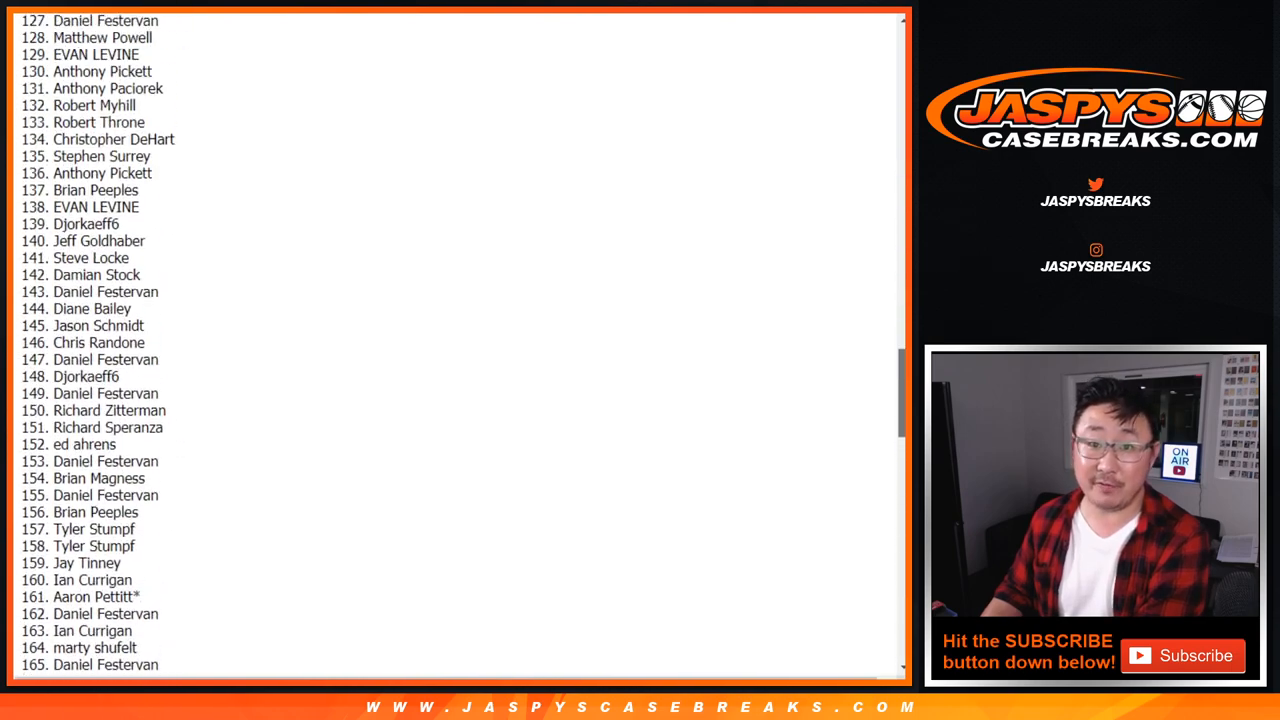
{"action": "scroll", "scroll_direction": "up", "scroll_amount": 3}
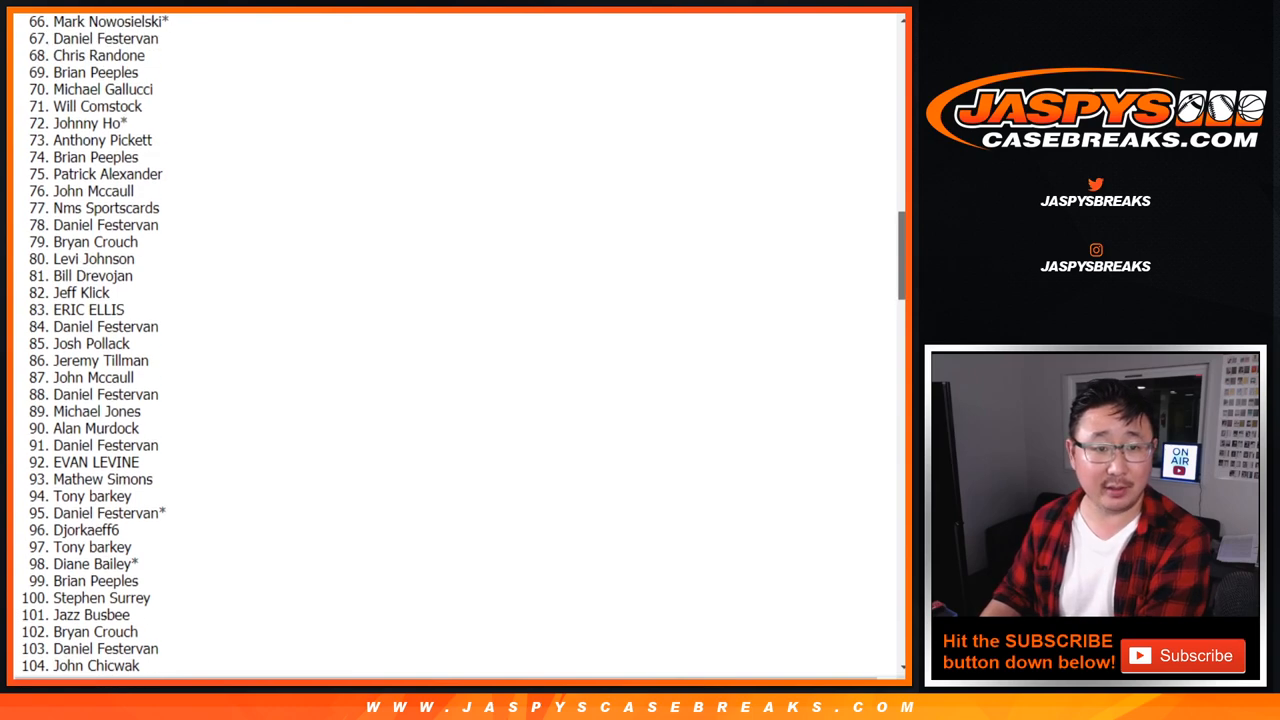
{"action": "scroll", "scroll_direction": "up", "scroll_amount": 3}
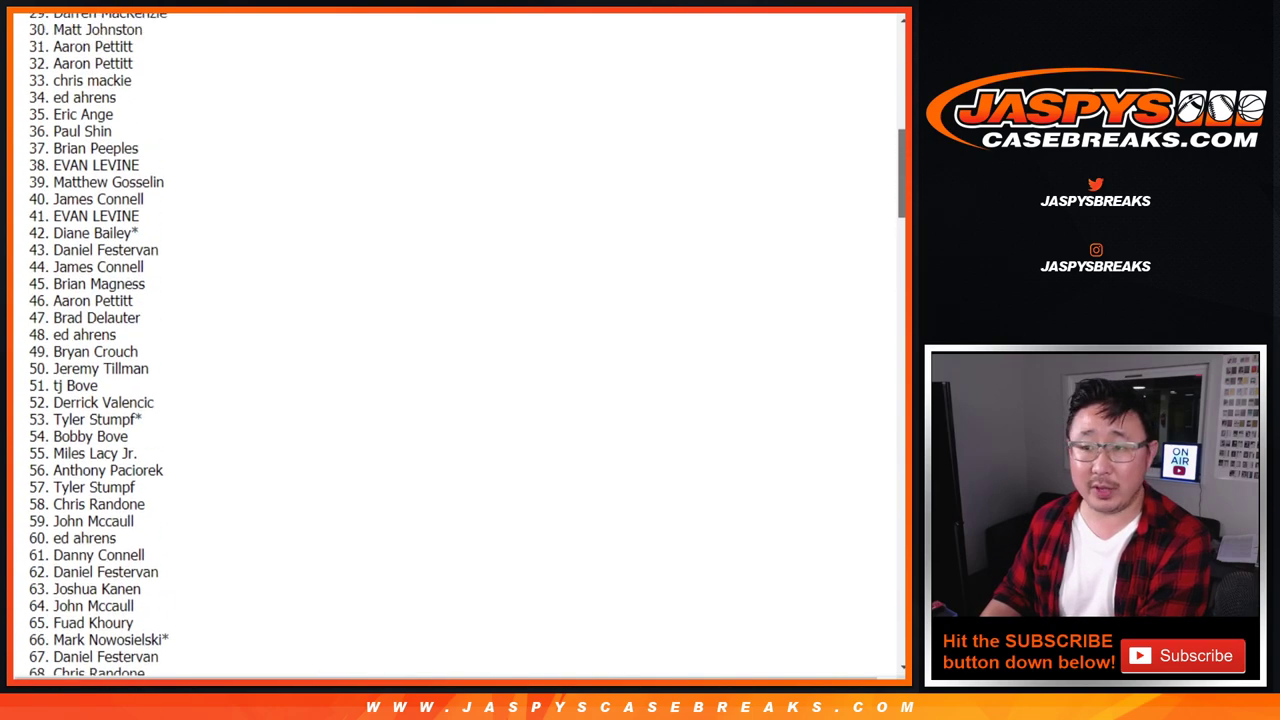
{"action": "scroll", "scroll_direction": "up", "scroll_amount": 3}
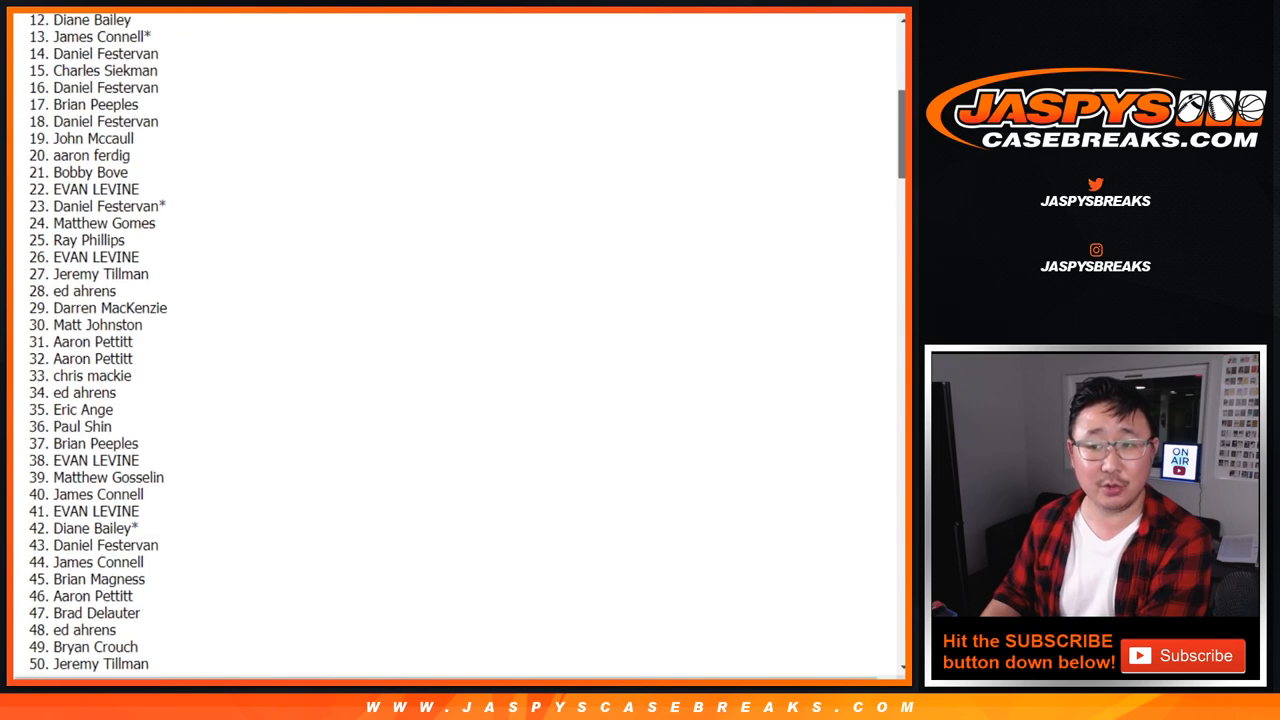
{"action": "scroll", "scroll_direction": "up", "scroll_amount": 3}
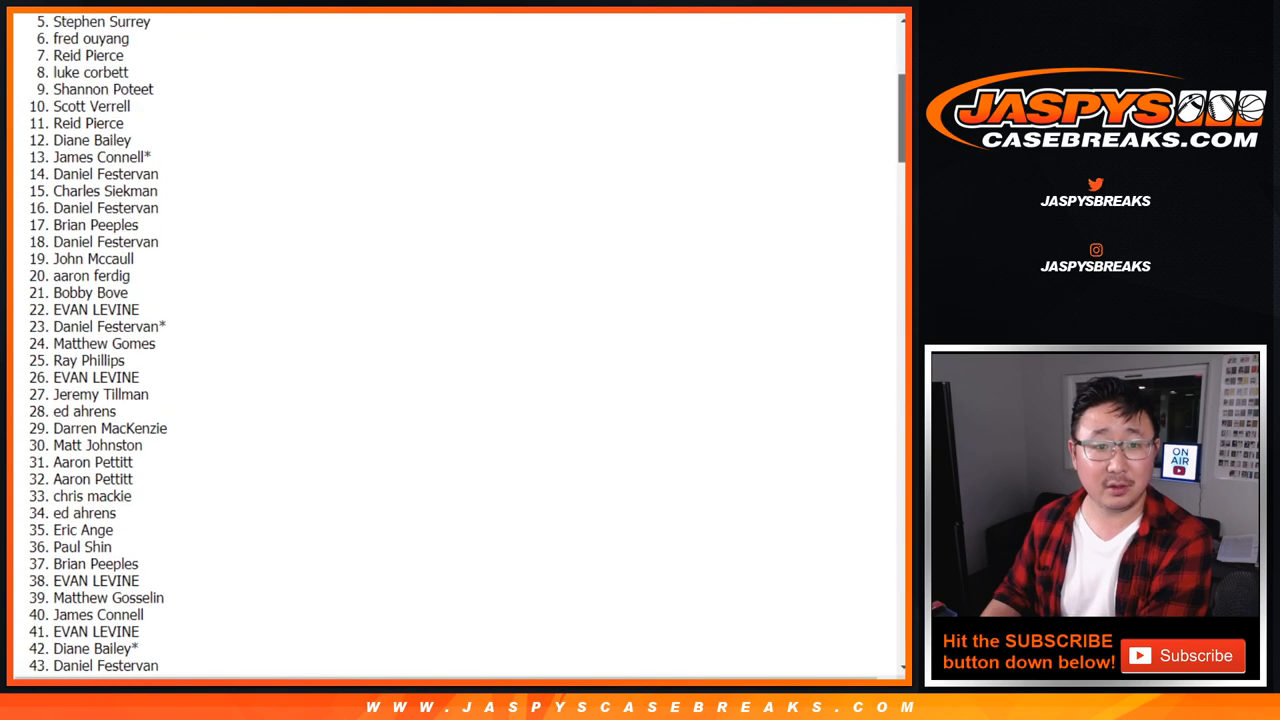
{"action": "scroll", "scroll_direction": "up", "scroll_amount": 3}
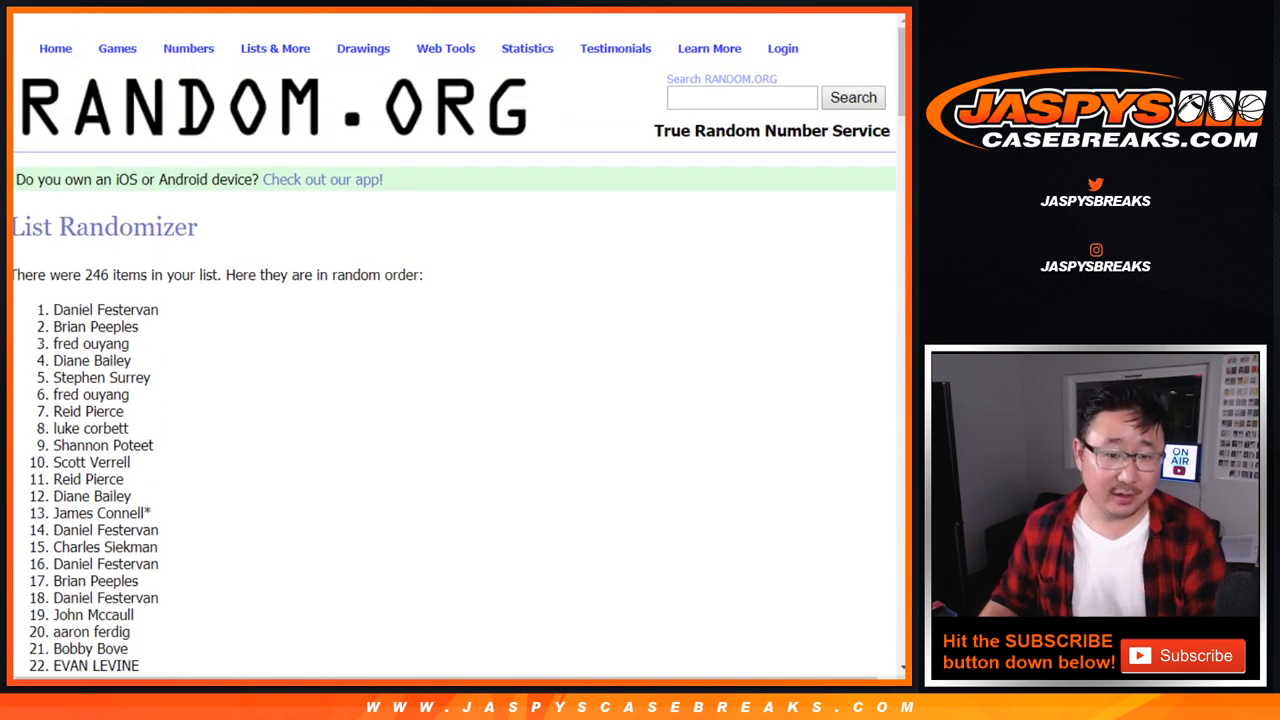
{"action": "double_click", "coordinate": [105, 309]}
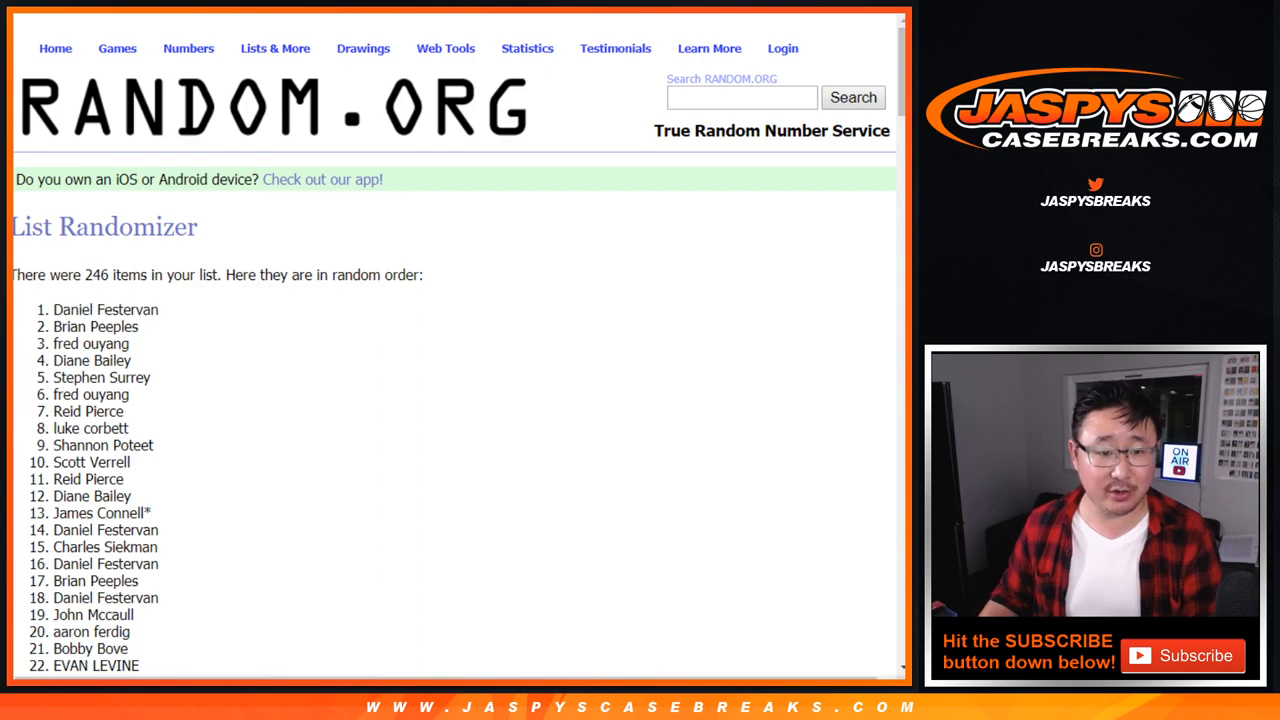
{"action": "scroll", "scroll_direction": "down", "scroll_amount": 3}
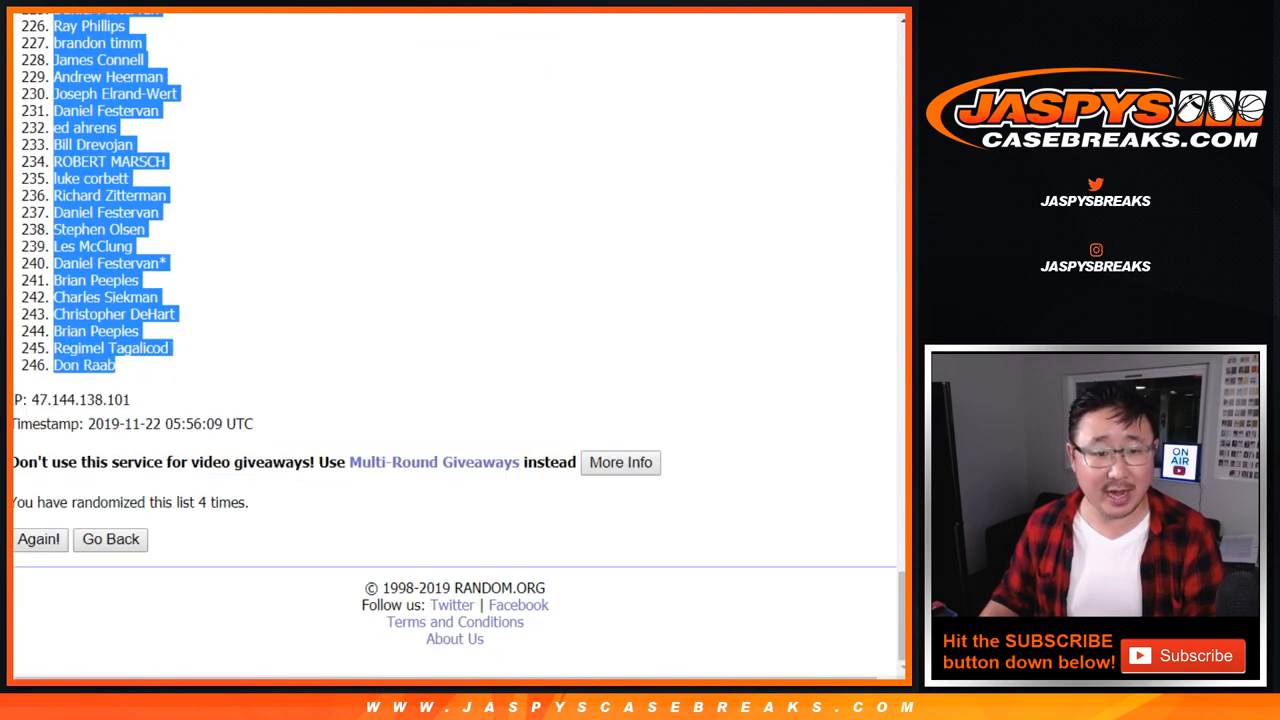